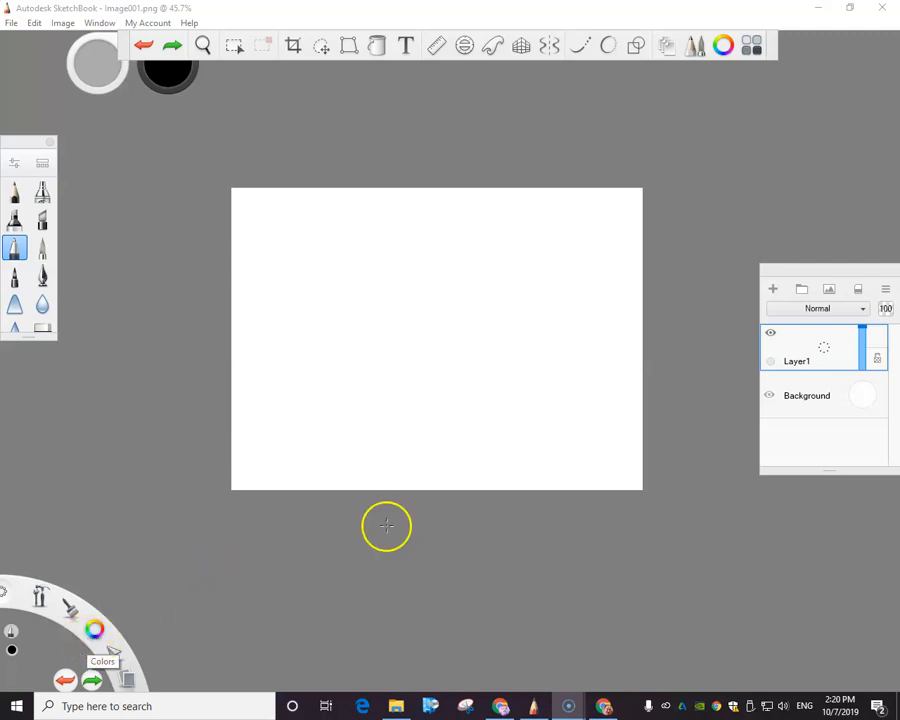
mouse_move(627, 406)
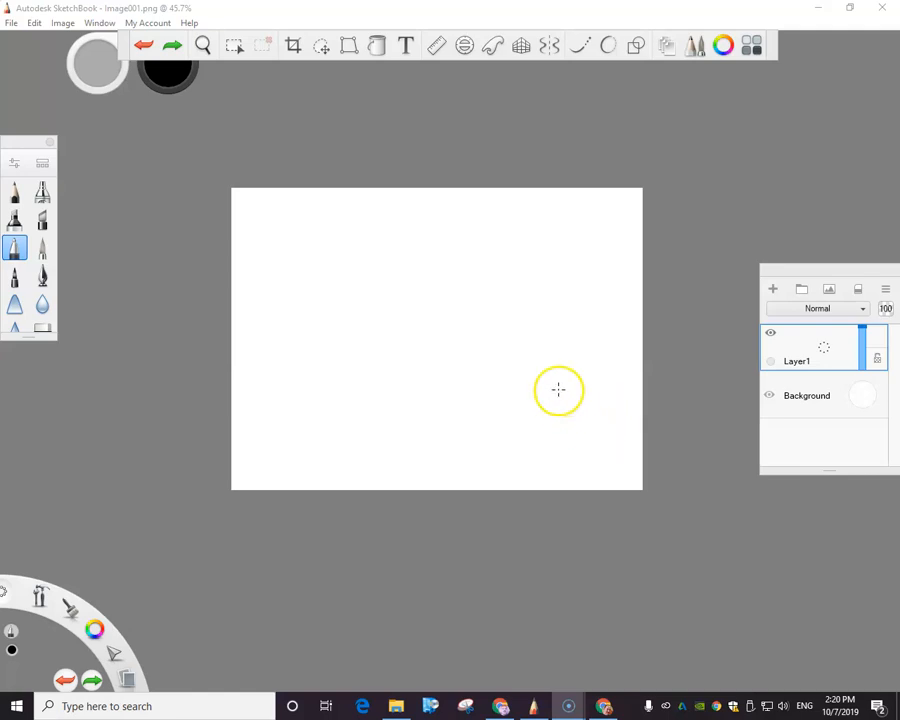
mouse_move(135, 22)
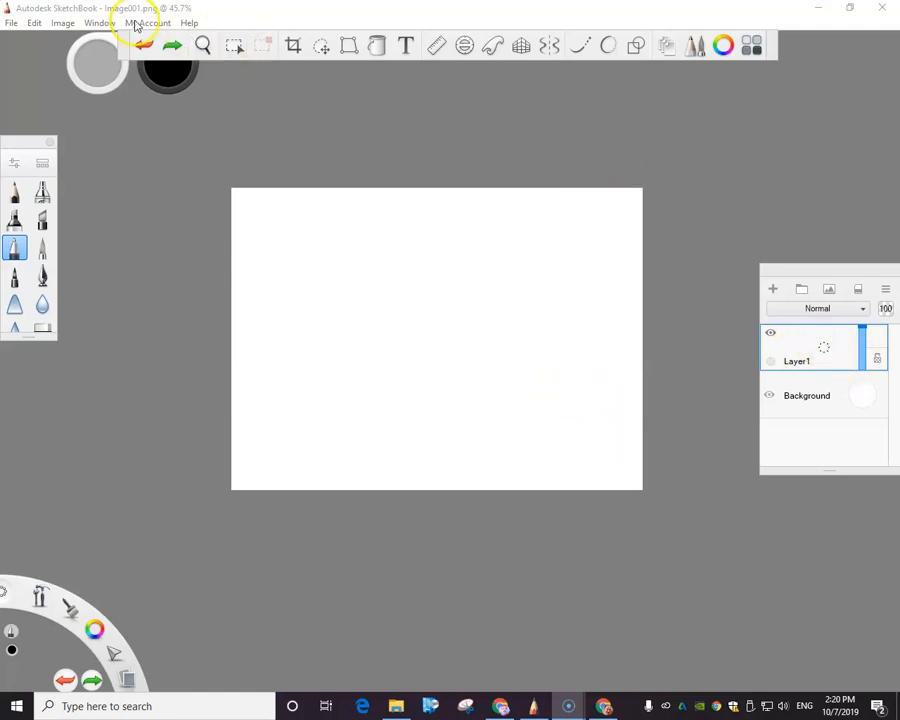
Step: Create an empty Layer3 above Layer1 and bring up the image file picker
click(99, 22)
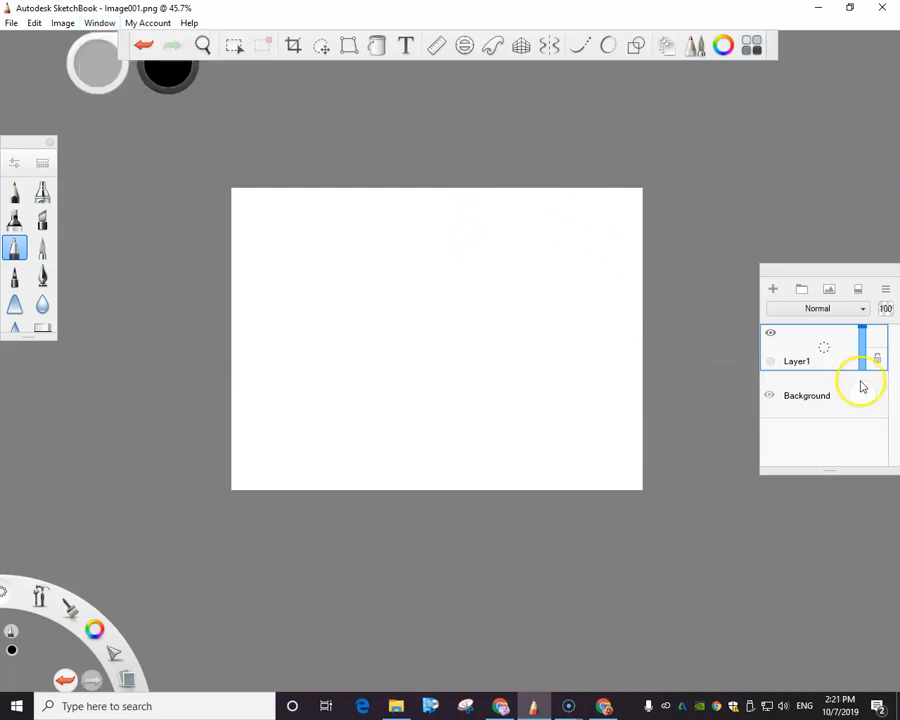
click(772, 289)
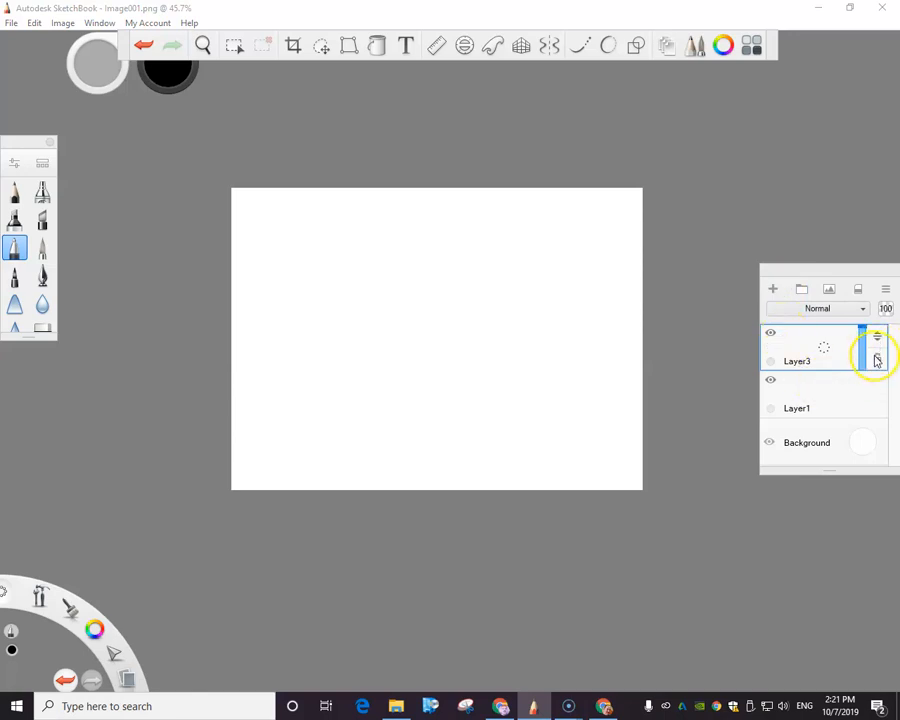
click(884, 289)
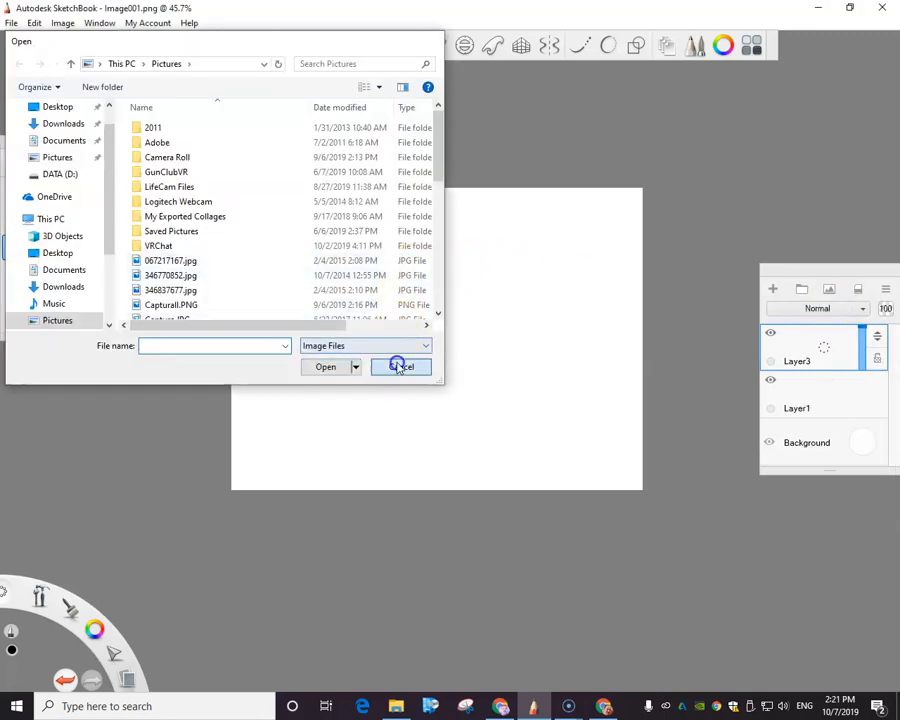
Step: Cancel the file picker and open Layer1's layer actions to import the street reference
click(401, 366)
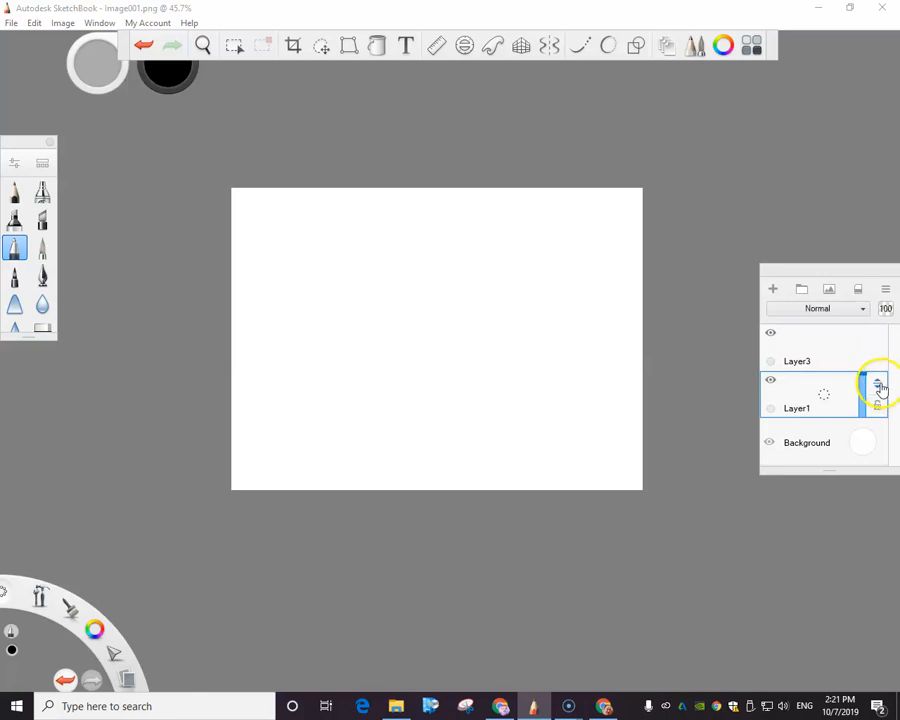
click(884, 289)
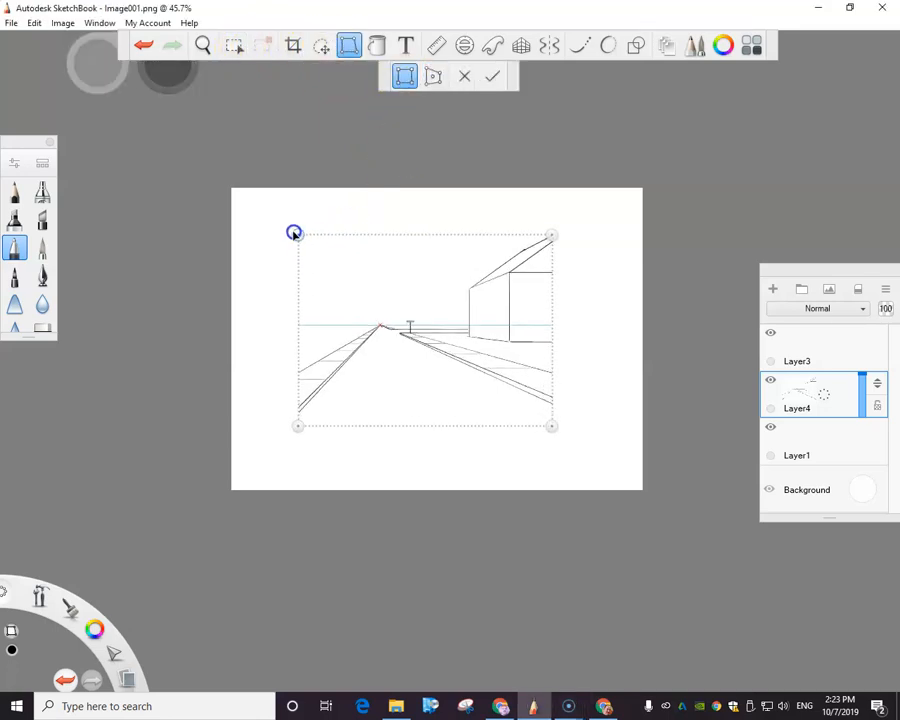
Step: Move the street sketch to the top-left corner and stretch it across the canvas
drag(294, 232, 239, 197)
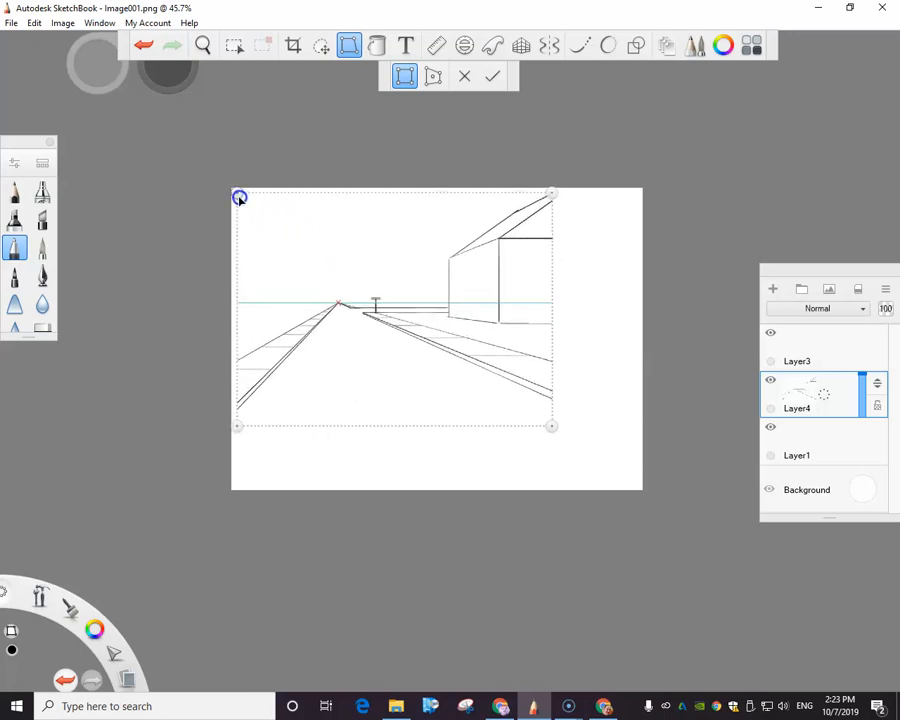
drag(240, 196, 587, 441)
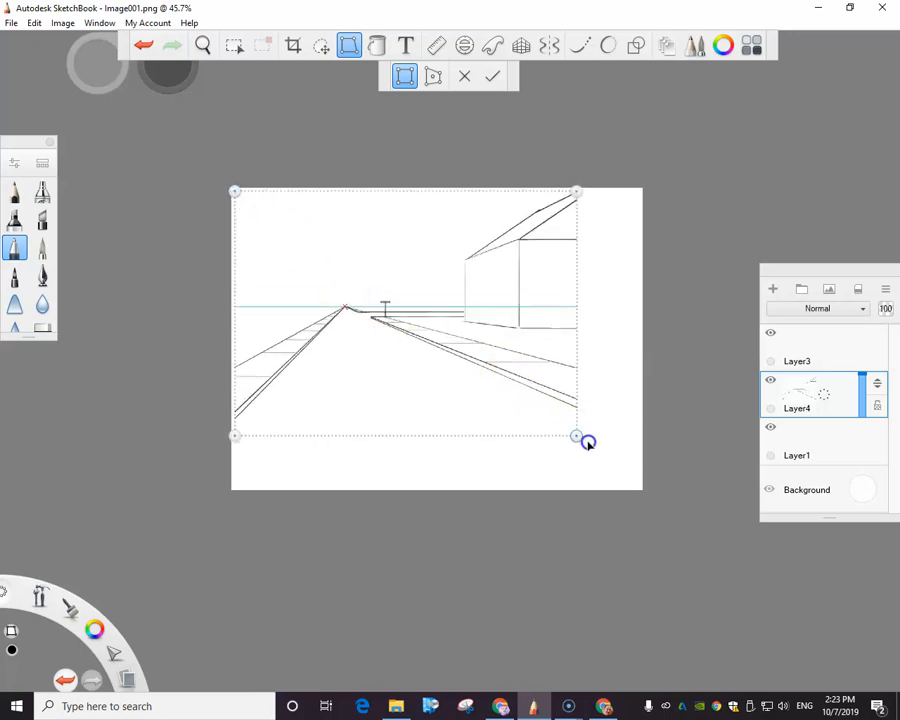
drag(577, 437, 641, 487)
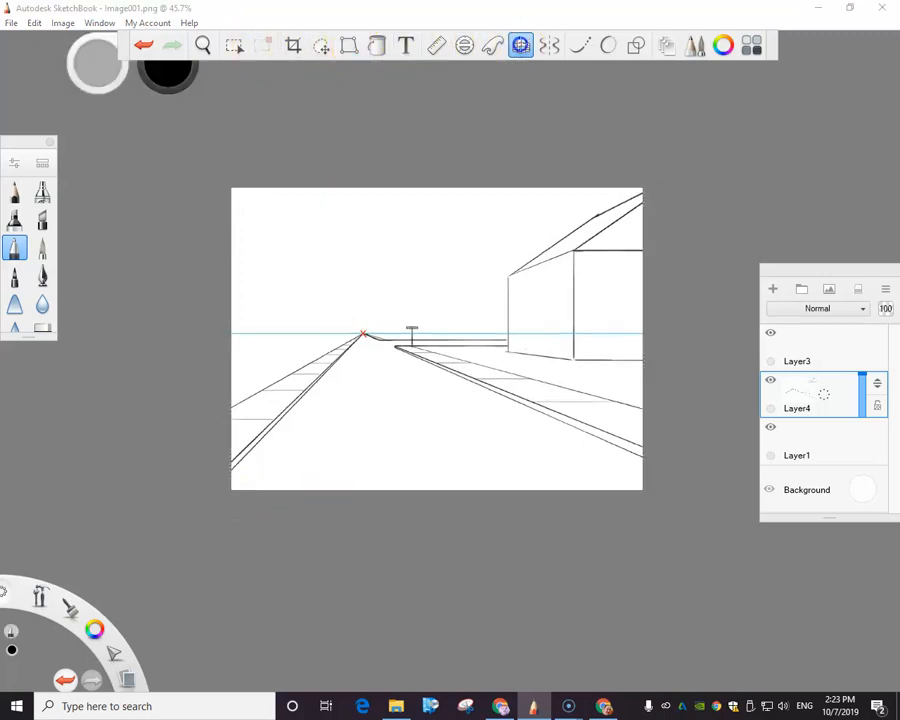
Step: Snap a 1-point perspective guide to the street's vanishing point and lower Layer4's opacity
click(520, 45)
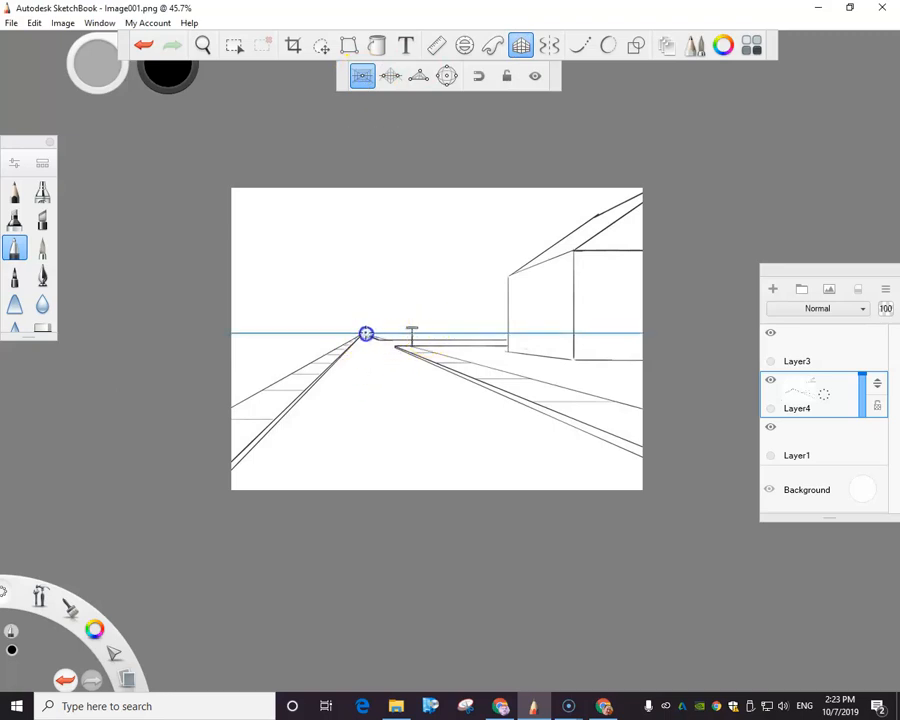
drag(365, 333, 382, 370)
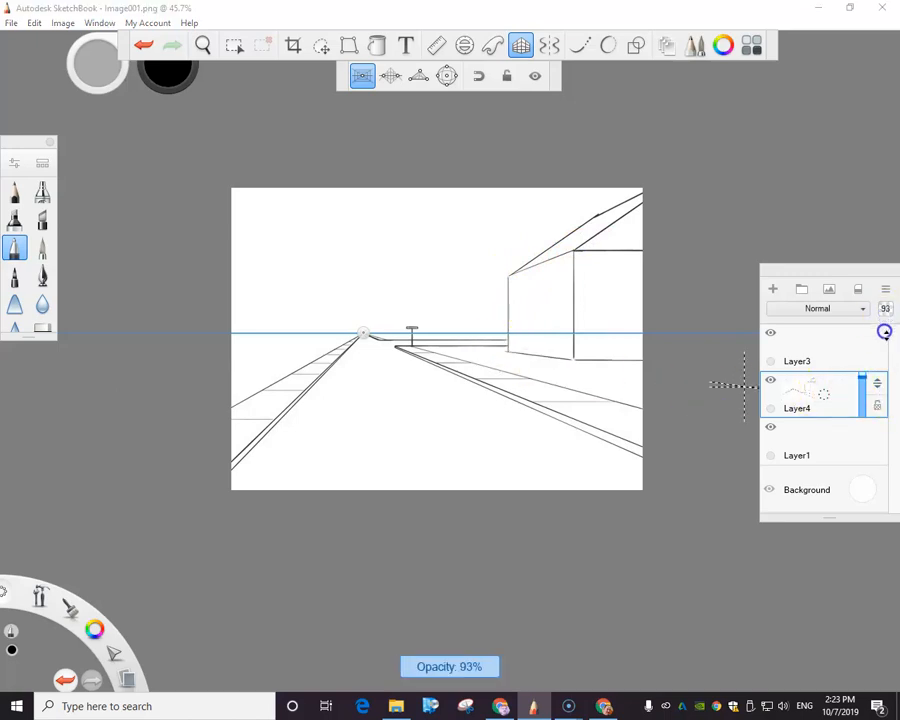
drag(877, 332, 877, 447)
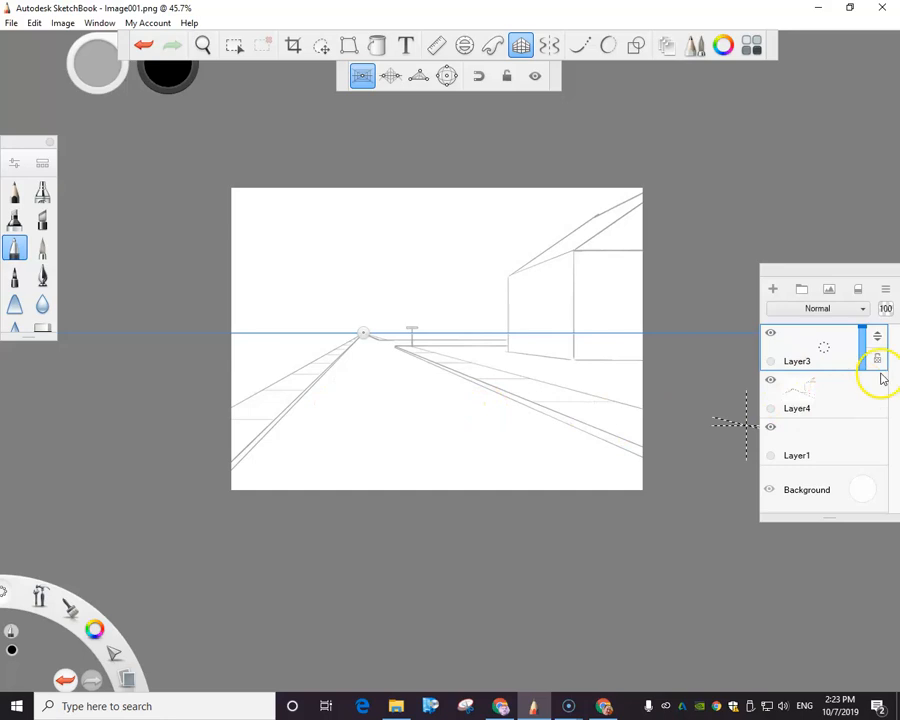
click(797, 455)
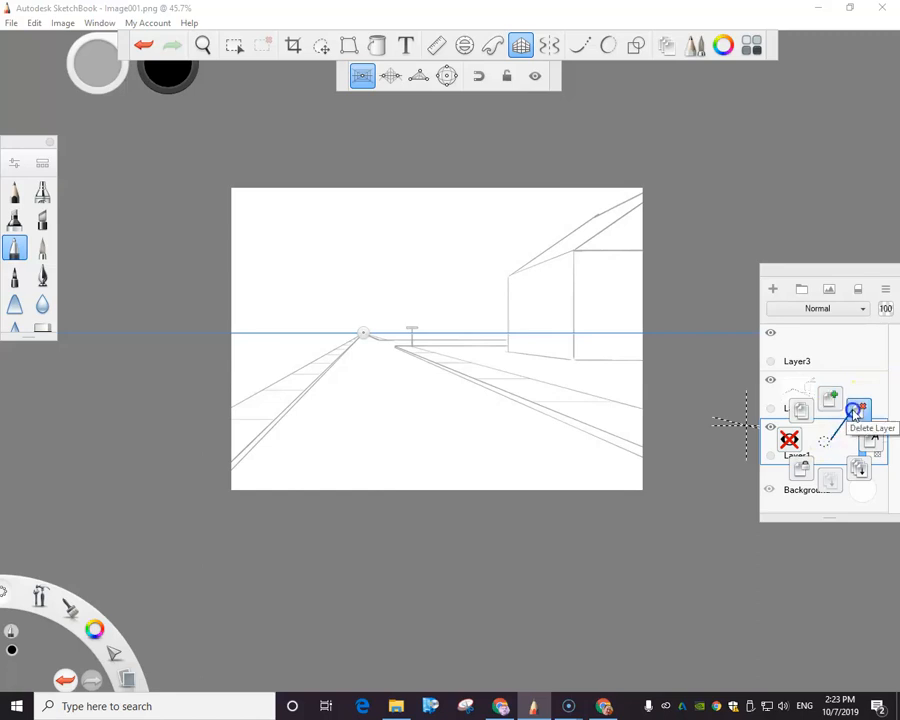
Step: Delete the empty Layer1 and rename Layer3 to 'rough 1'
click(858, 412)
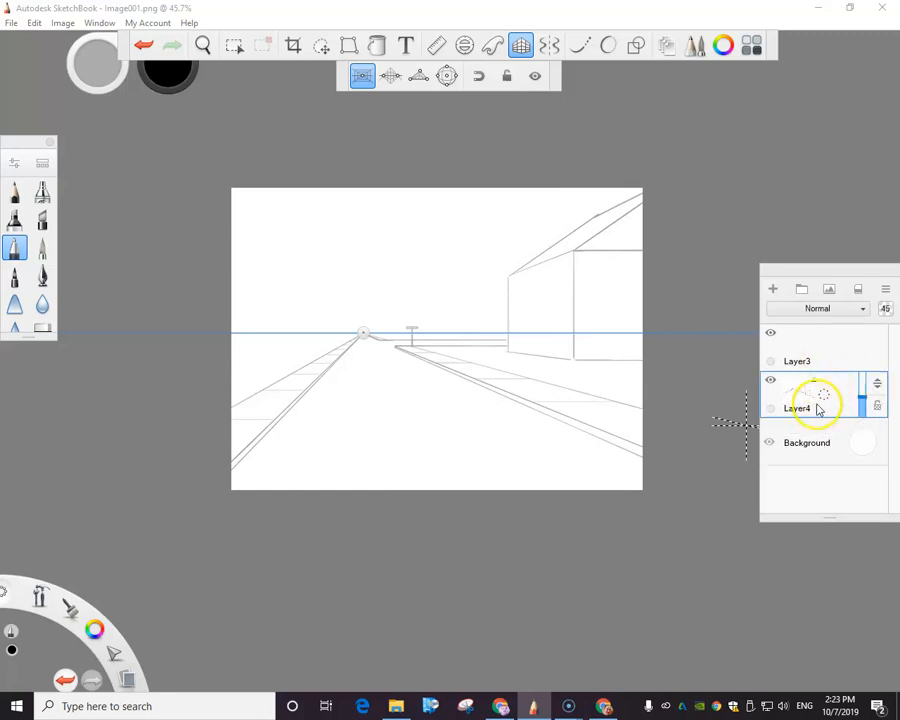
click(797, 361)
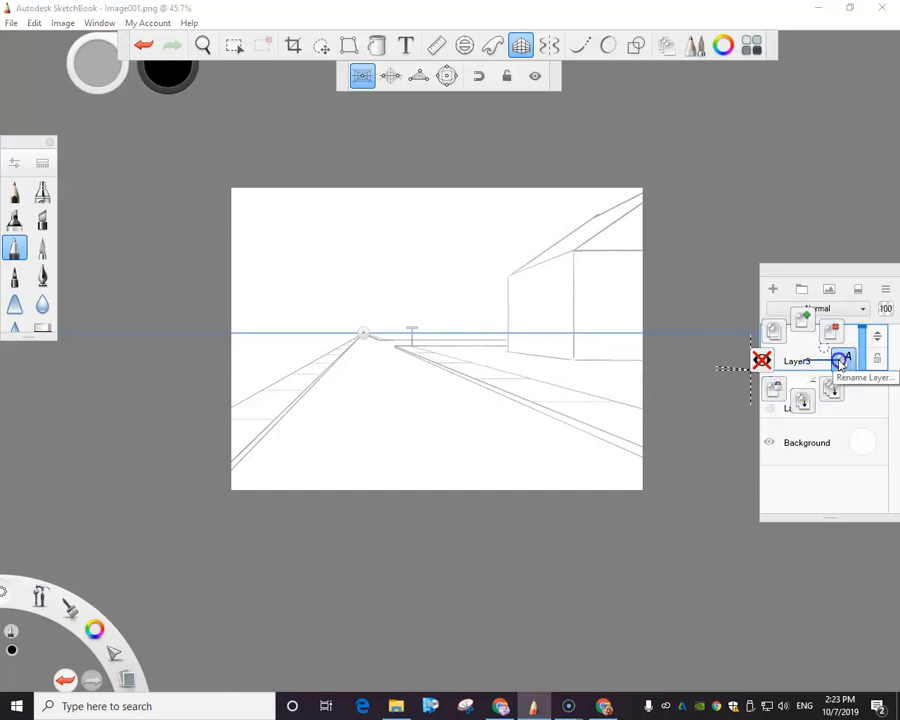
click(840, 362)
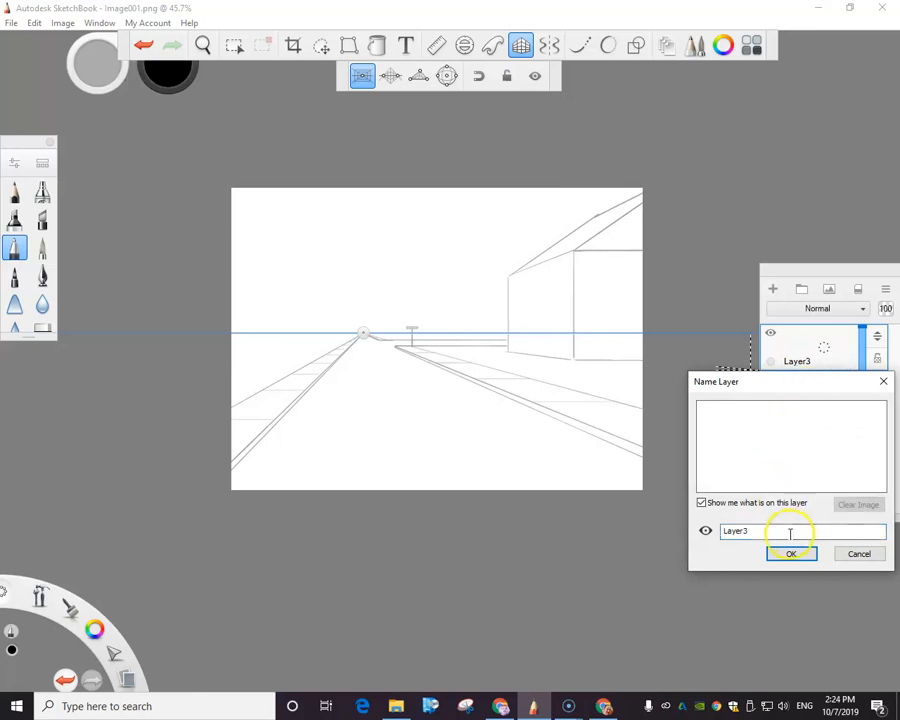
text(r)
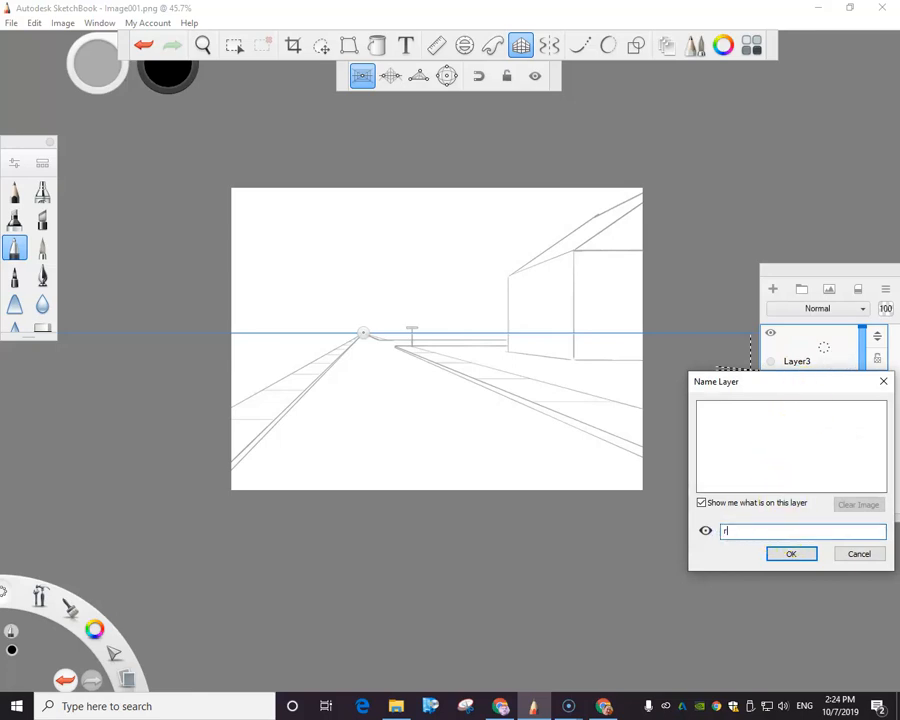
text(ough 1)
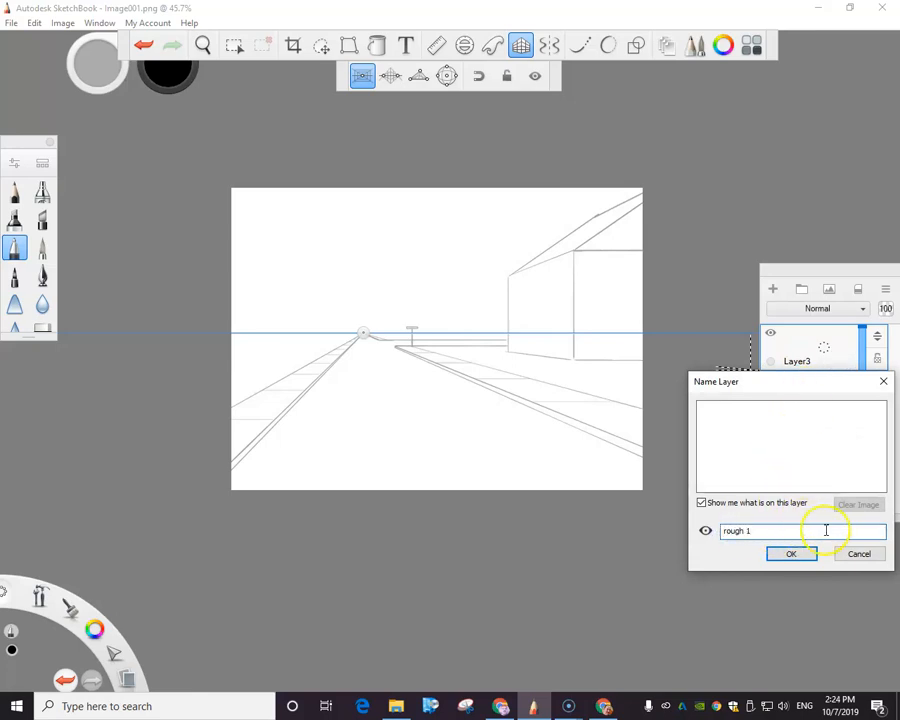
click(791, 554)
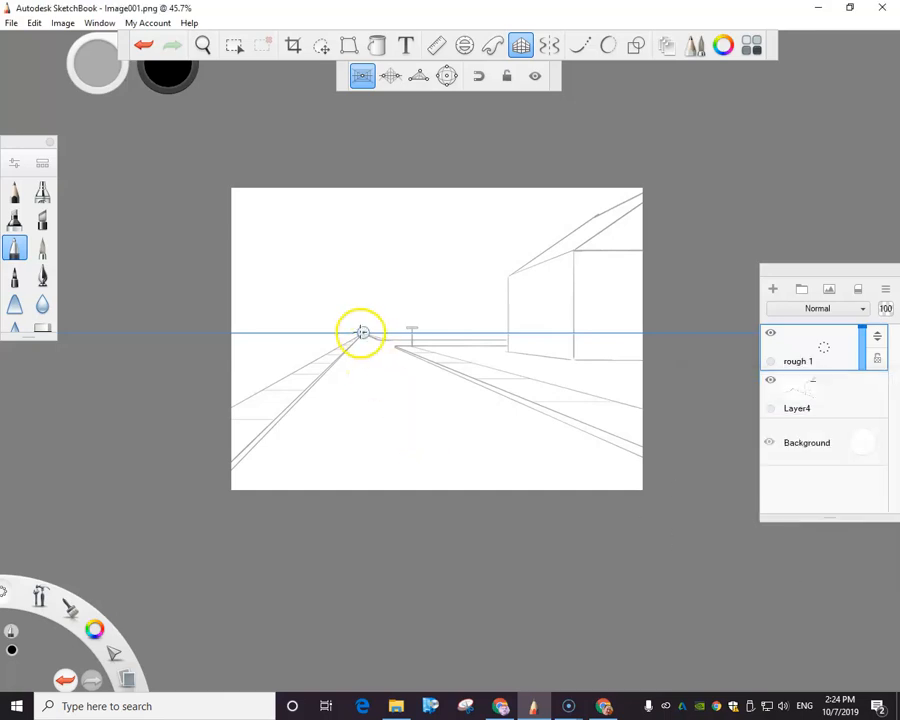
Step: Ink the left road edges and outer sidewalk edge toward the vanishing point
drag(360, 333, 331, 360)
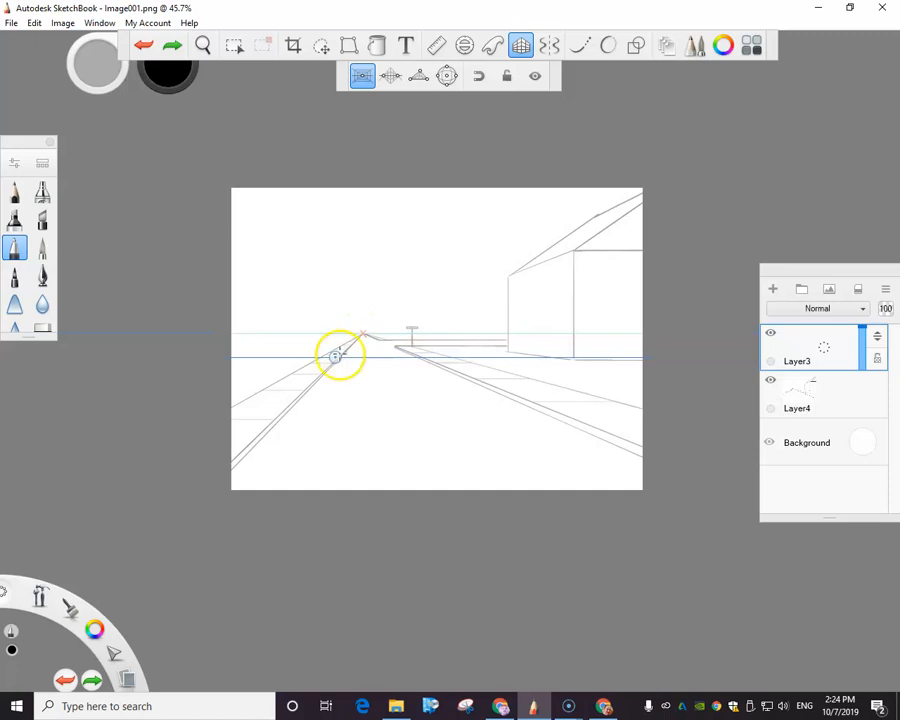
drag(337, 357, 363, 333)
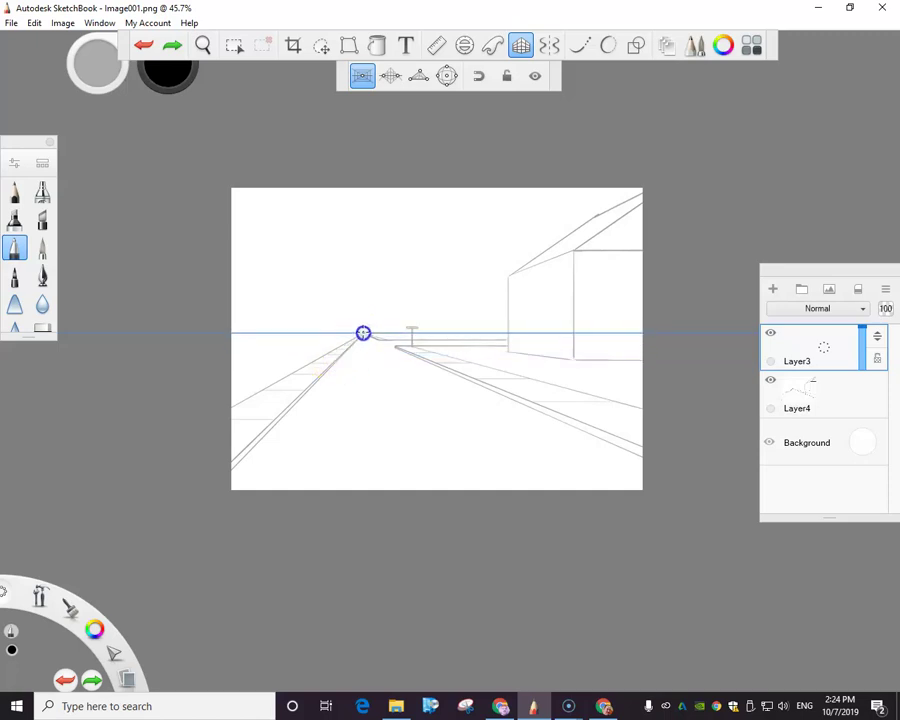
drag(363, 333, 232, 468)
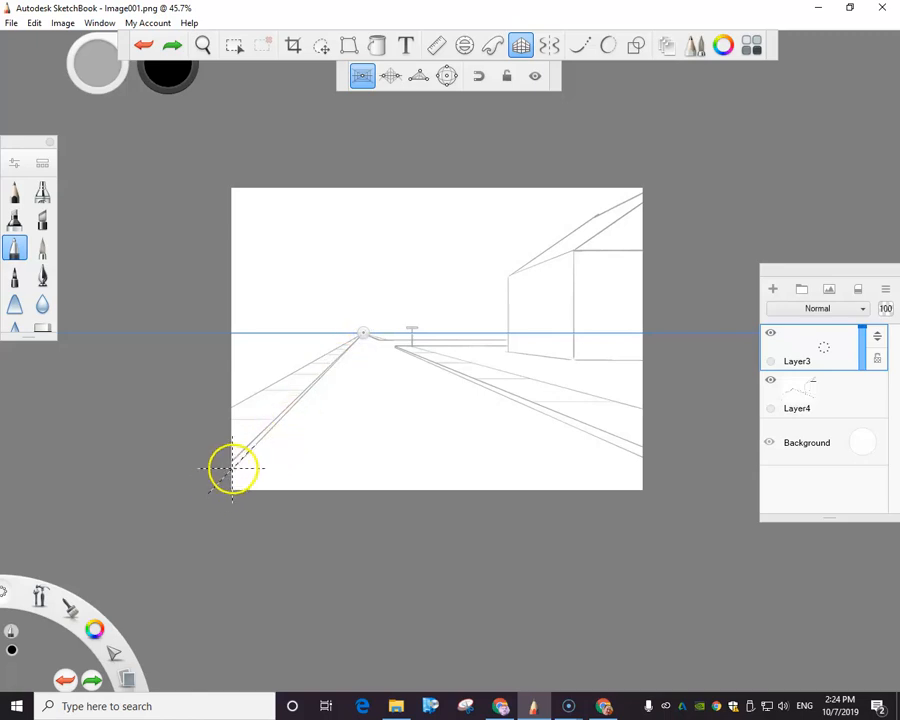
drag(232, 468, 364, 335)
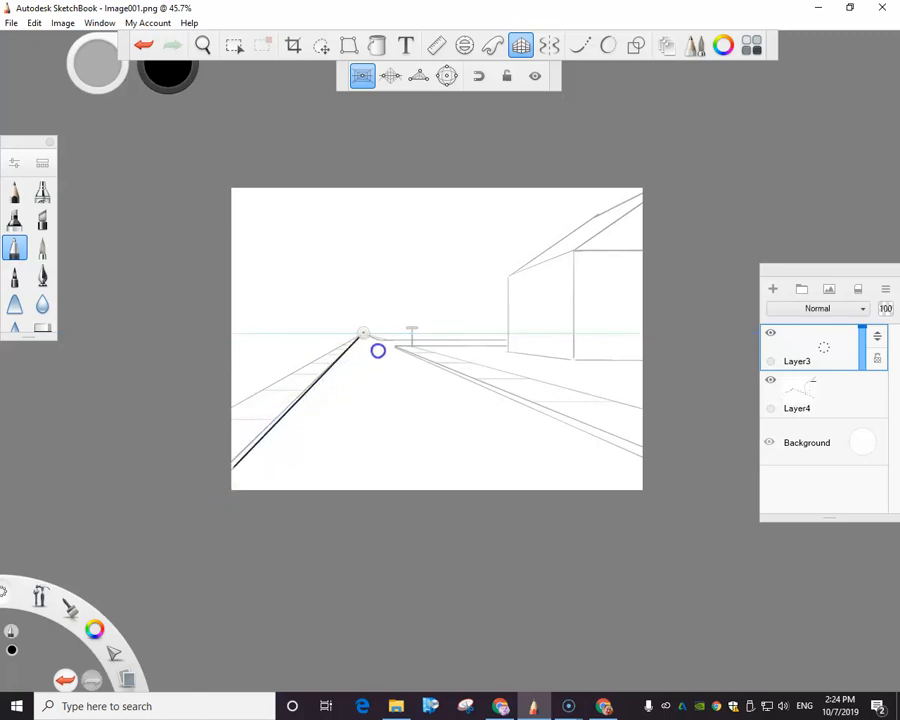
drag(378, 350, 250, 462)
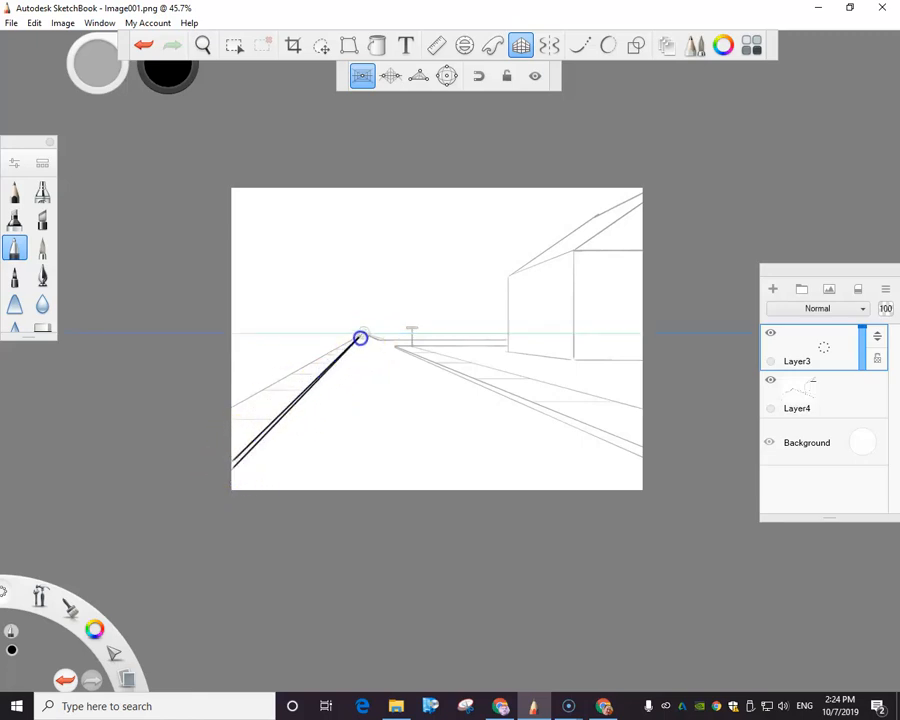
drag(360, 337, 235, 408)
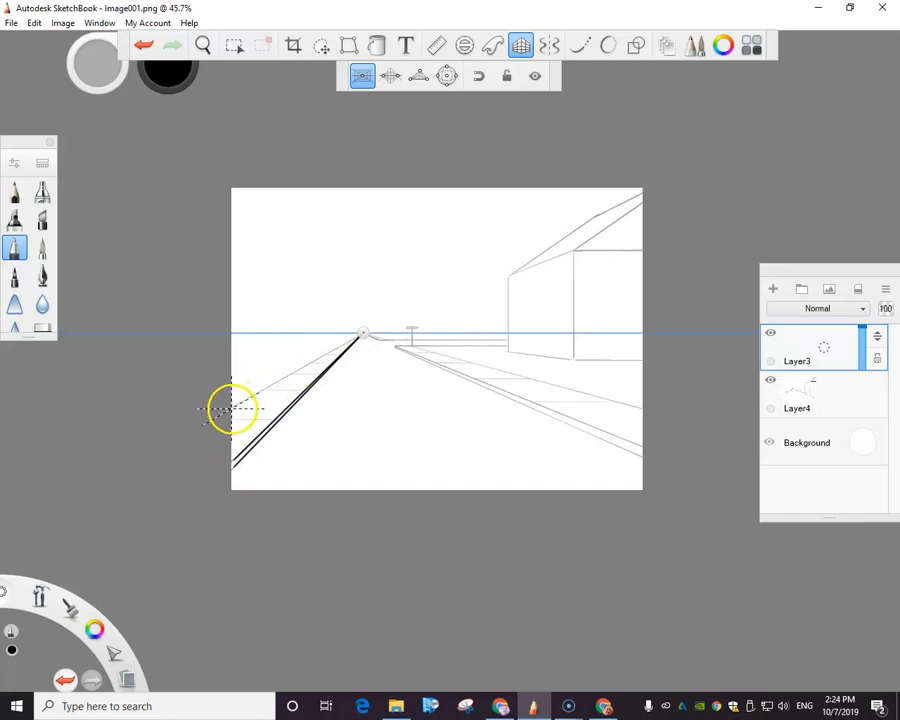
drag(232, 410, 358, 333)
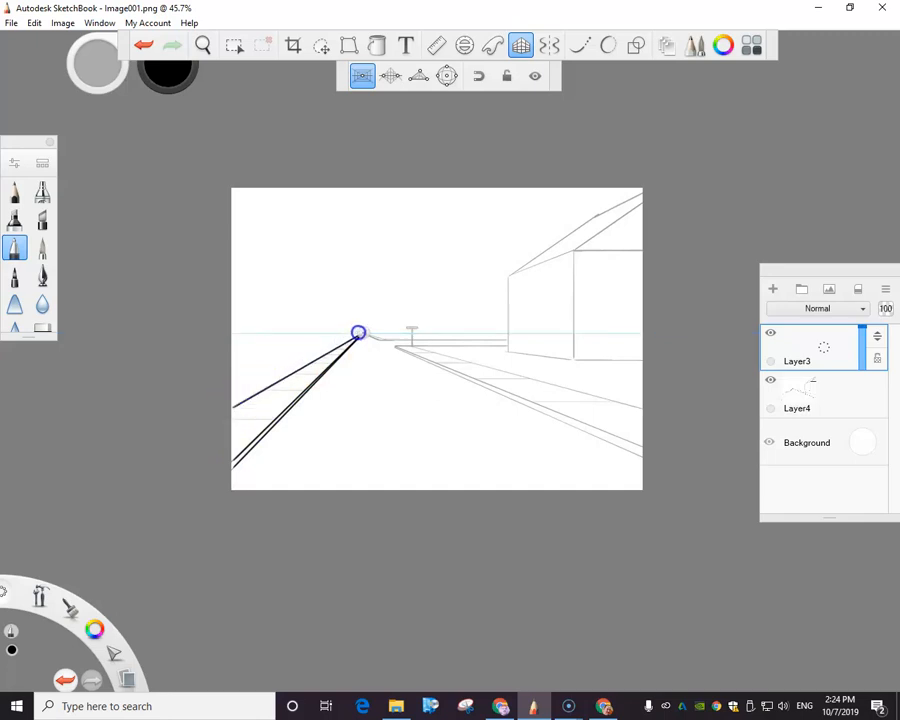
Step: Ink the right road edges, house walls, left sidewalk crossbars and right road dashes
drag(358, 333, 395, 347)
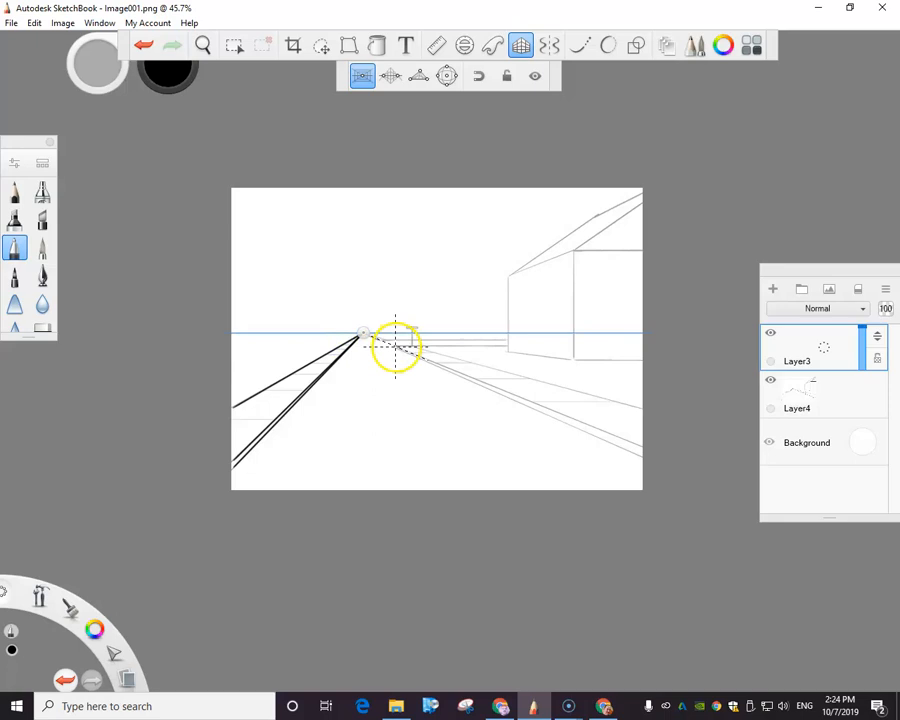
drag(395, 345, 640, 457)
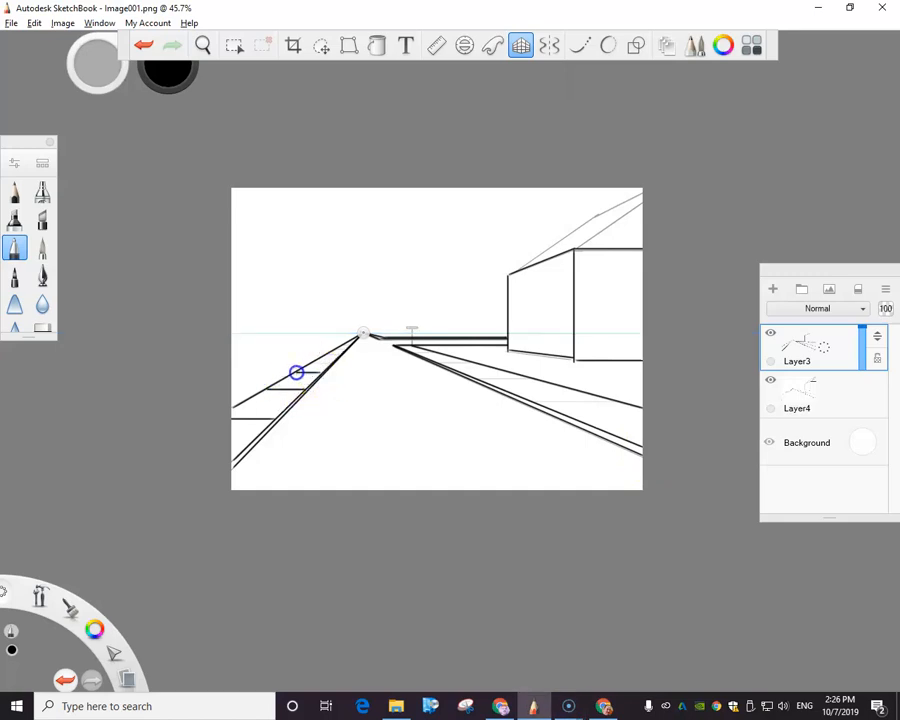
drag(296, 373, 333, 362)
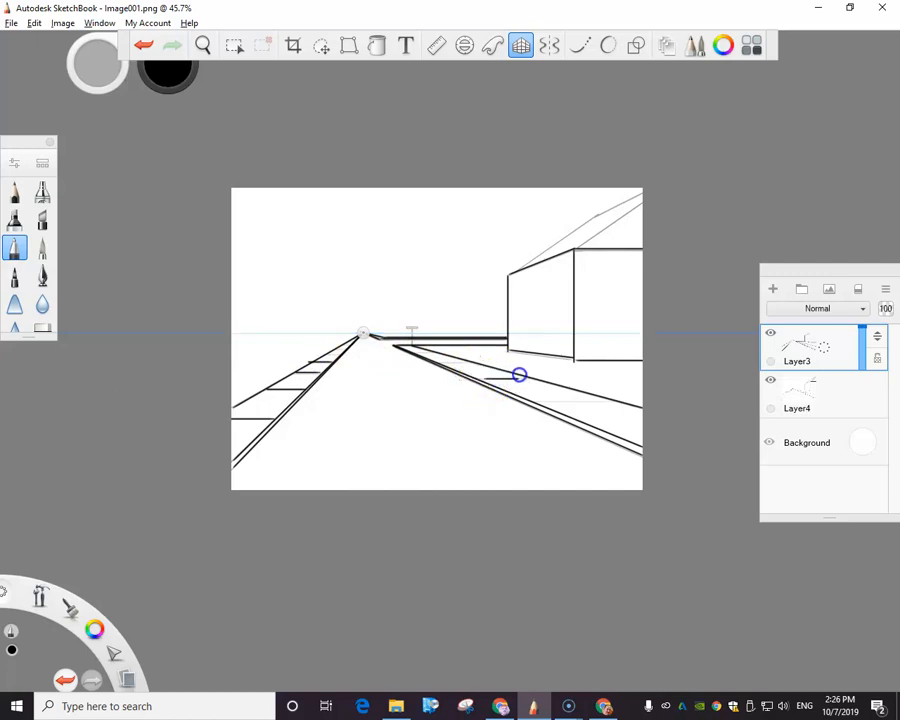
drag(519, 375, 543, 405)
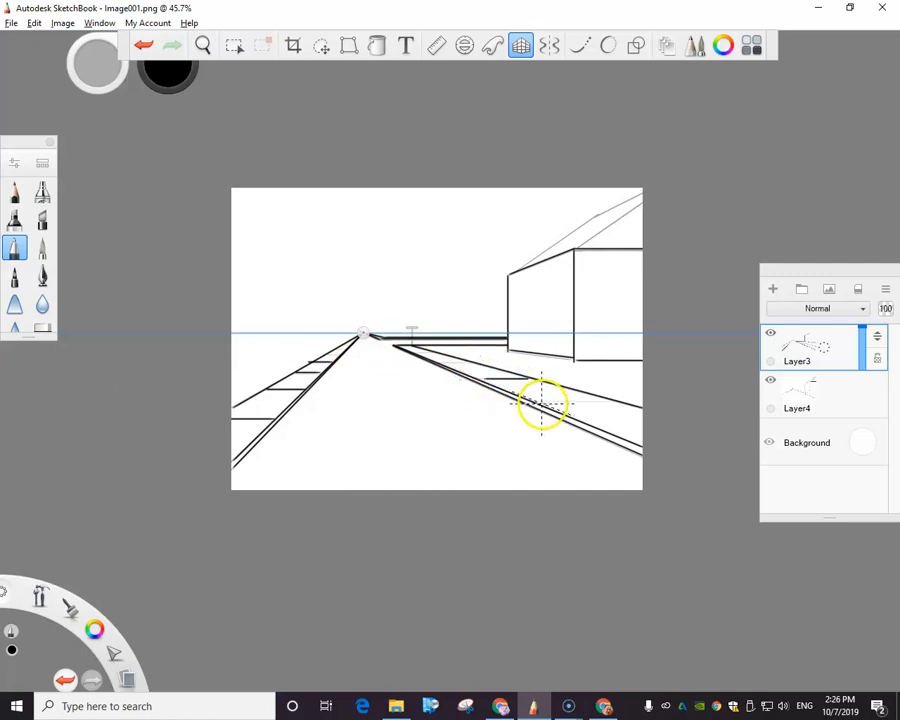
drag(545, 405, 605, 397)
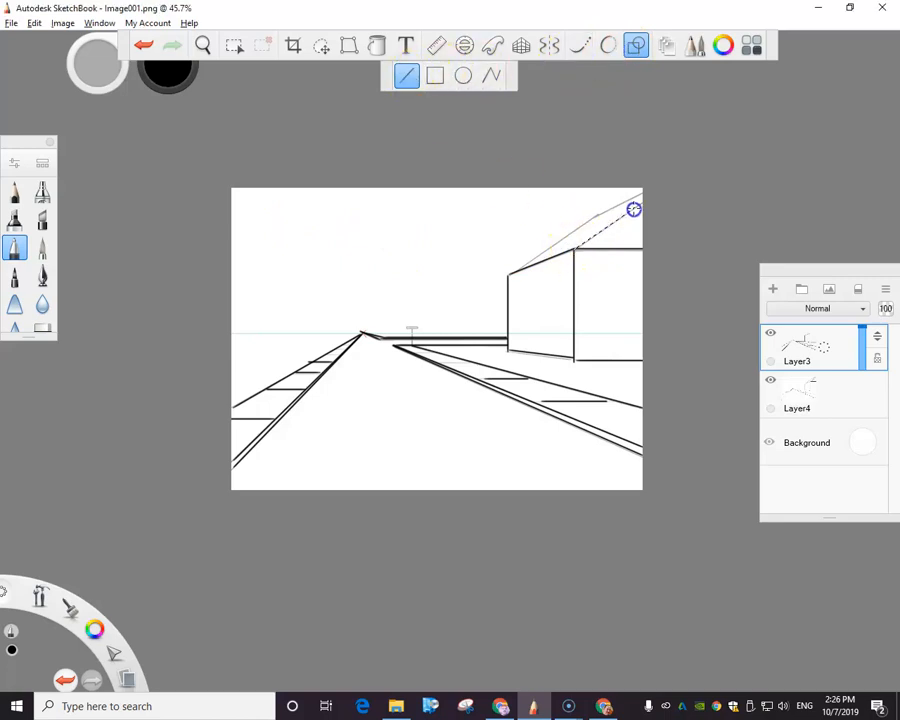
Step: Draw straight bold lines over the house's lower and upper roof edges
drag(633, 208, 512, 268)
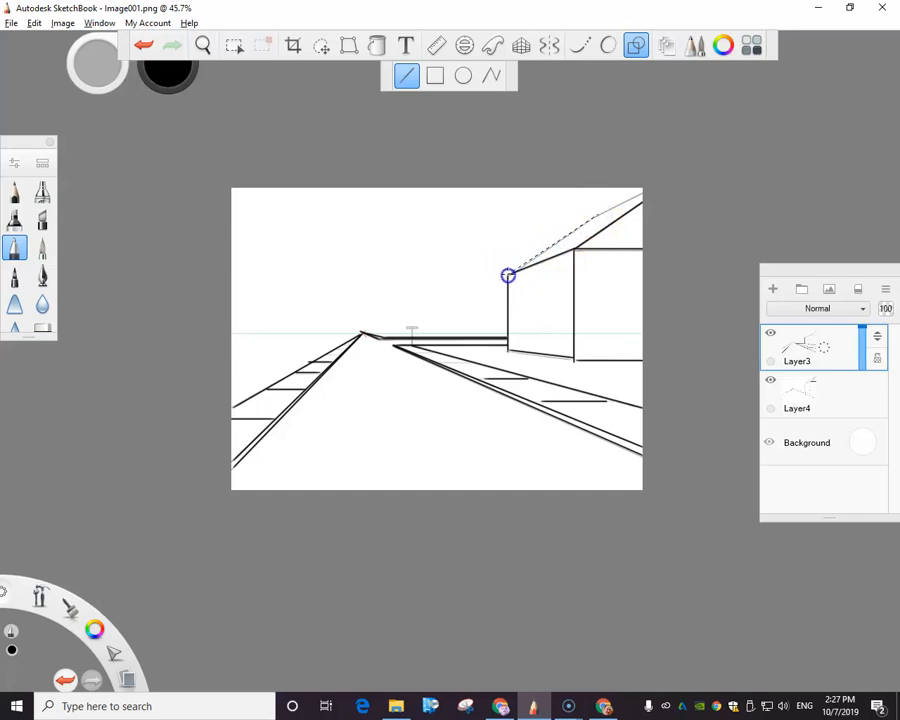
drag(508, 275, 598, 213)
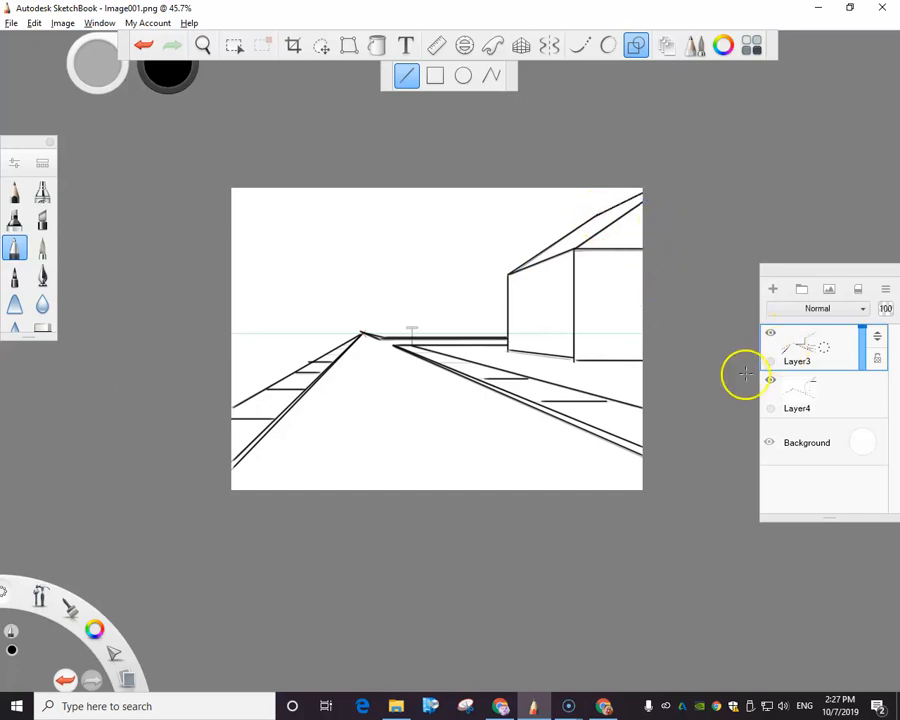
mouse_move(798, 290)
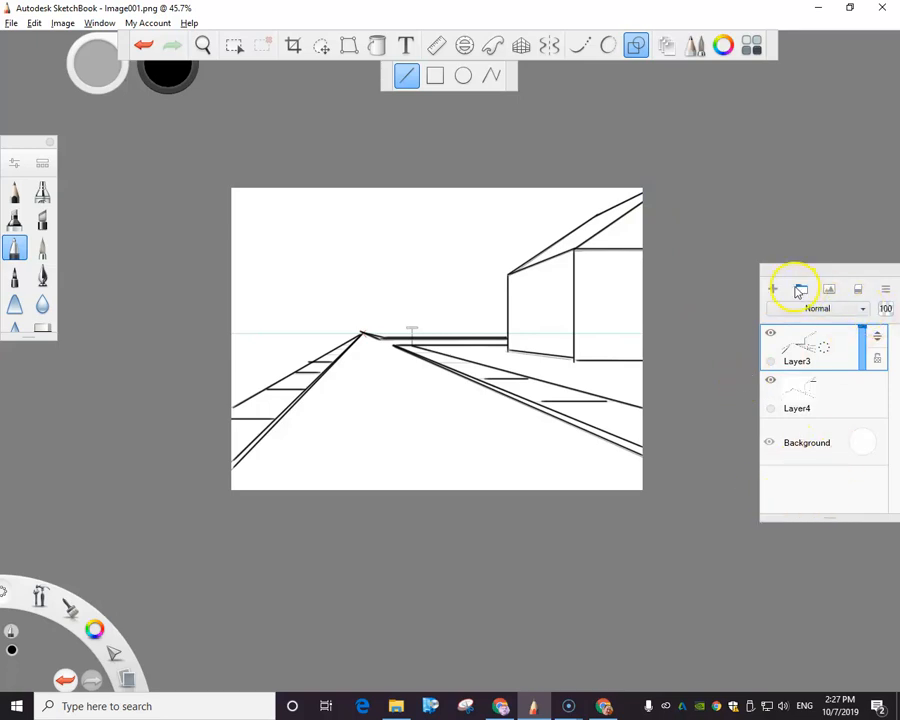
Step: Create an empty Layer5 on top of the inked linework layer
click(772, 289)
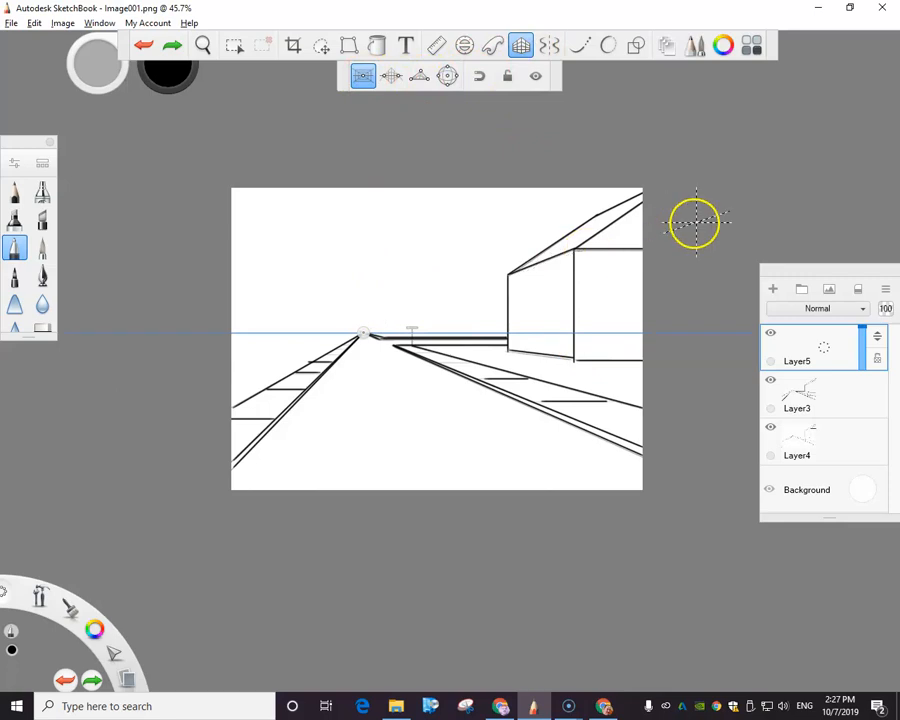
mouse_move(730, 215)
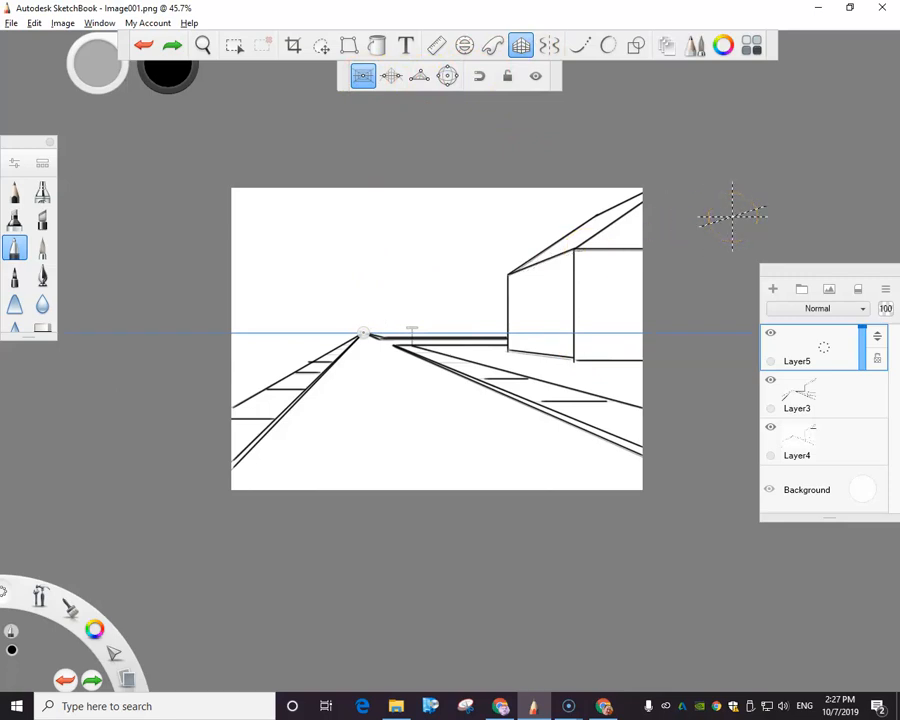